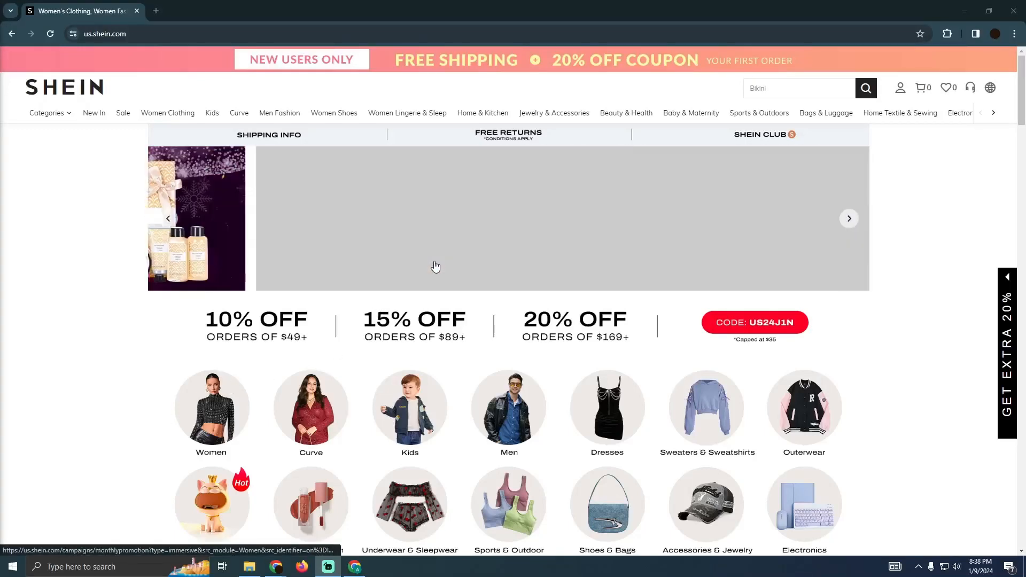
Step: Navigate from the home page into the Shoes & Bags category listing
scroll(down, 3)
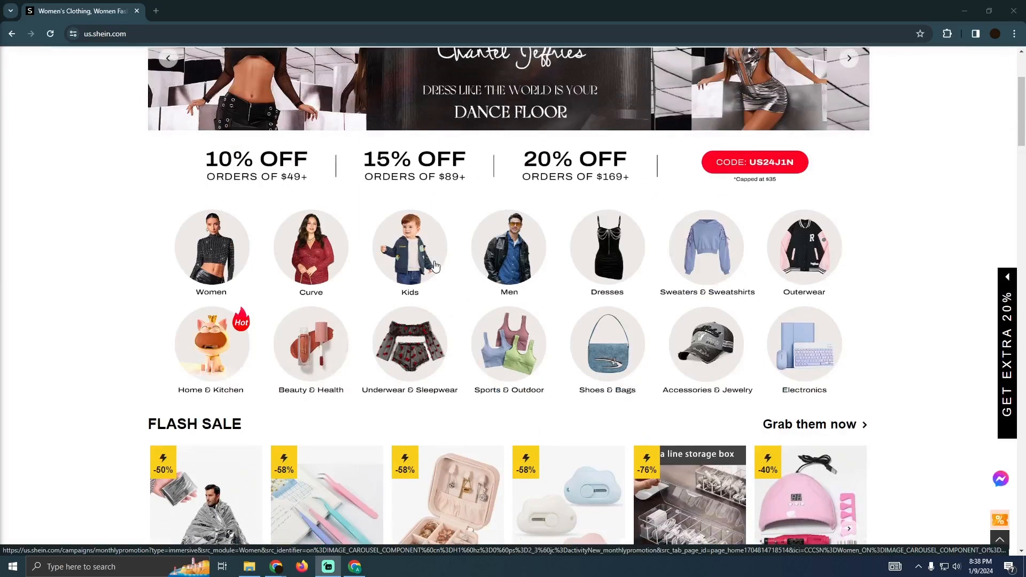
scroll(up, 3)
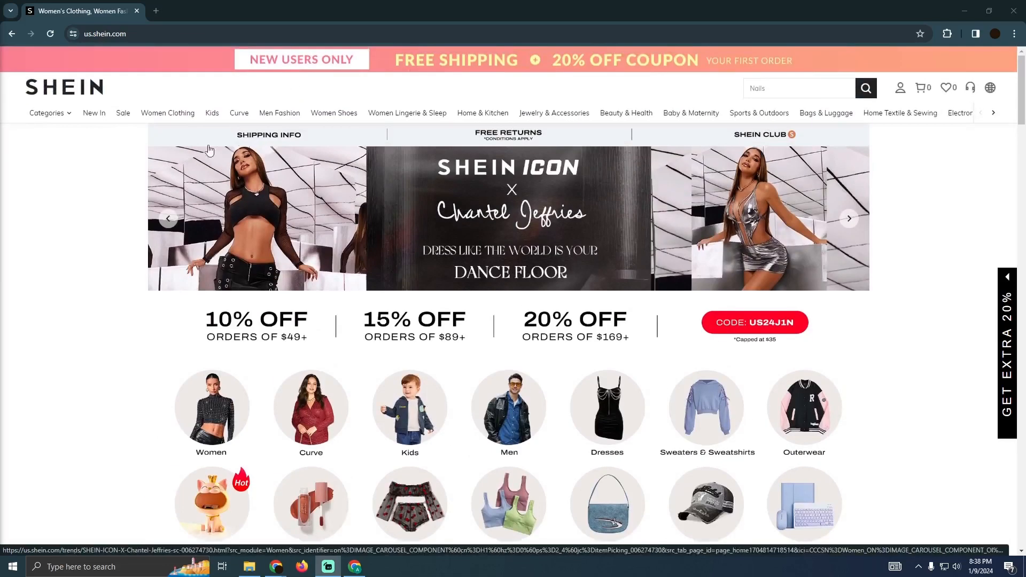
scroll(down, 3)
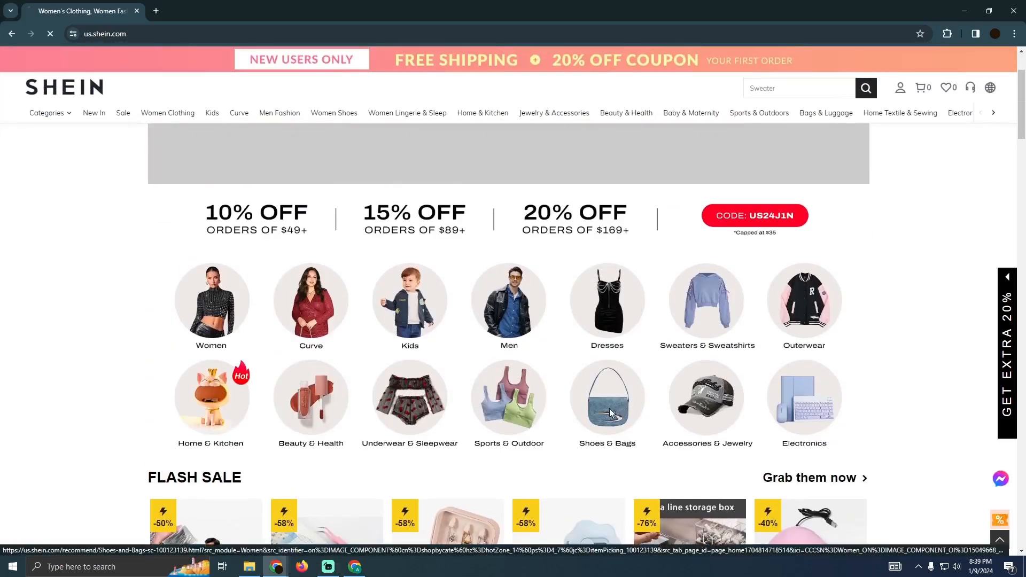
click(606, 400)
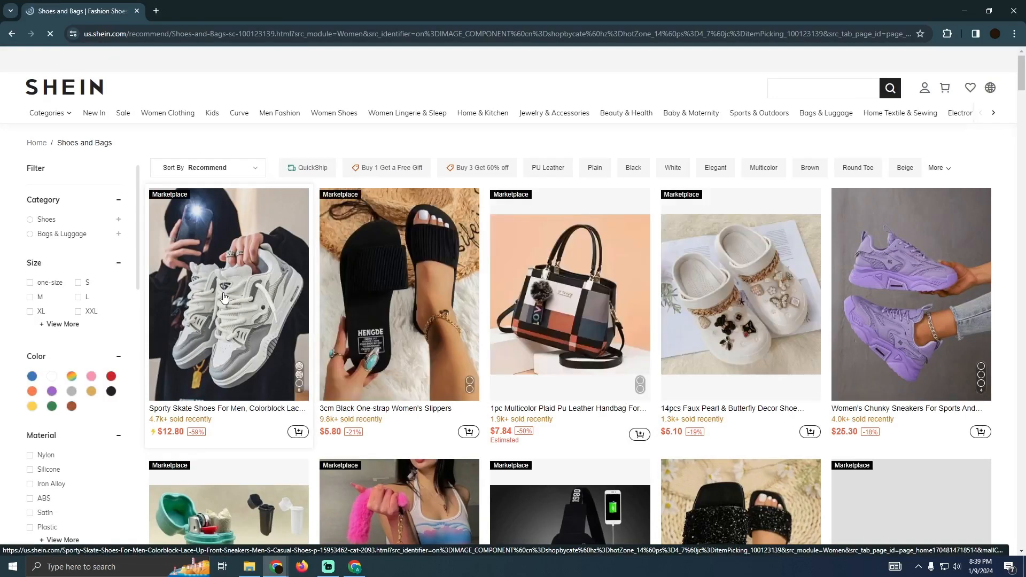
Step: Add the grey Sporty Skate Shoes in size US8 (EUR40) to the cart for $12.80
click(229, 293)
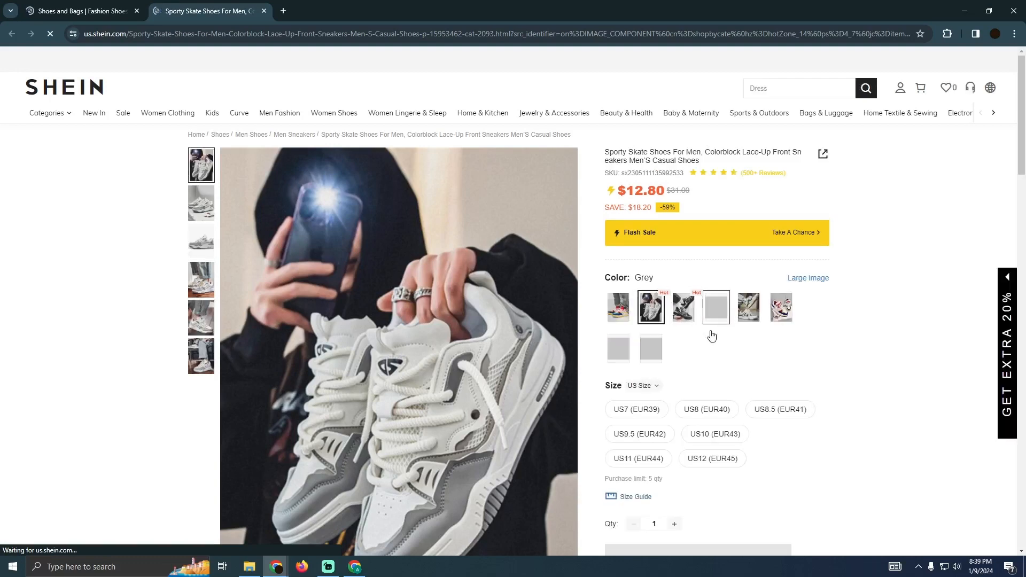
scroll(down, 3)
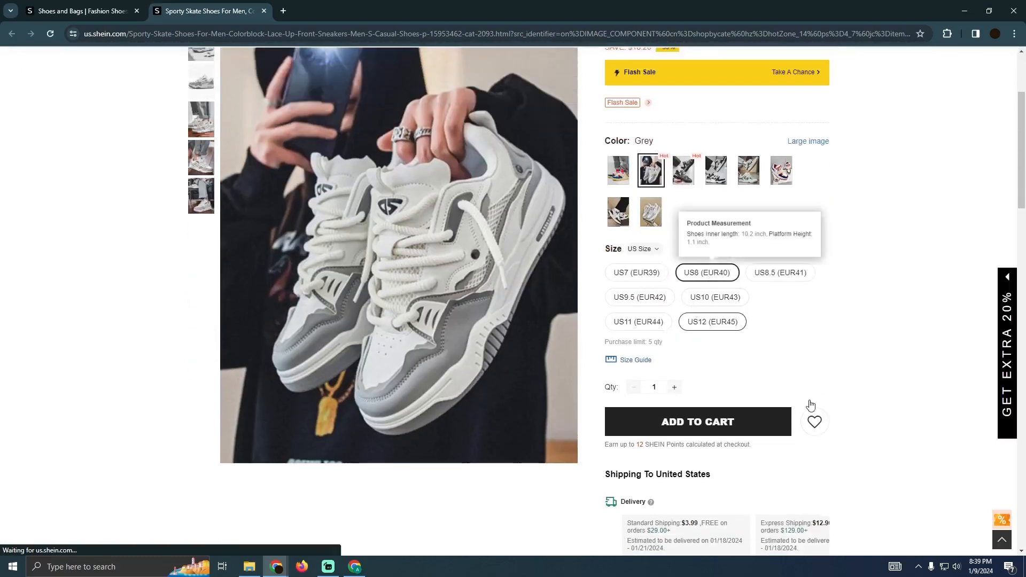
click(697, 421)
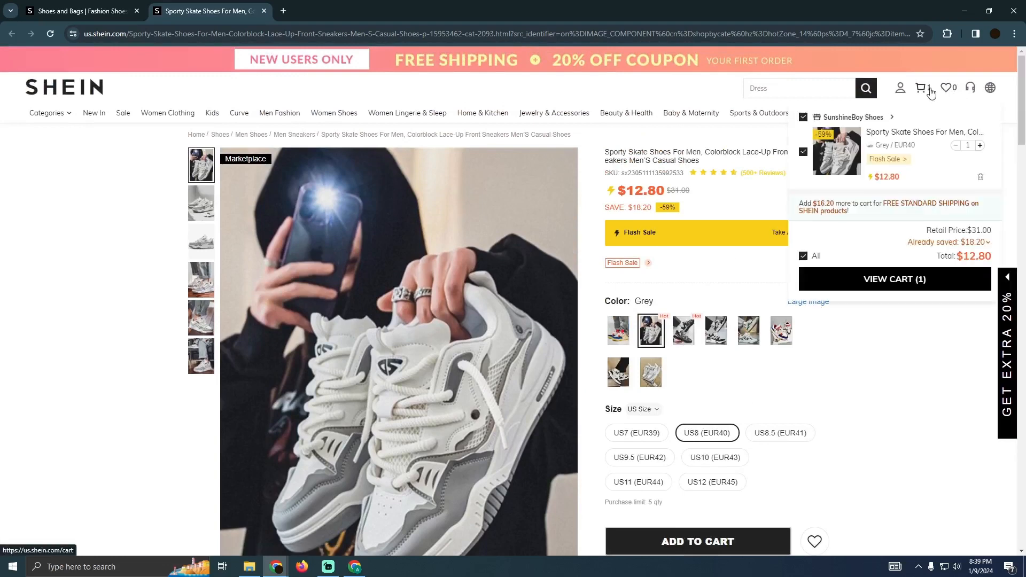
Step: View the full cart page with the grey EUR40 sneakers and $12.80 order summary
click(894, 279)
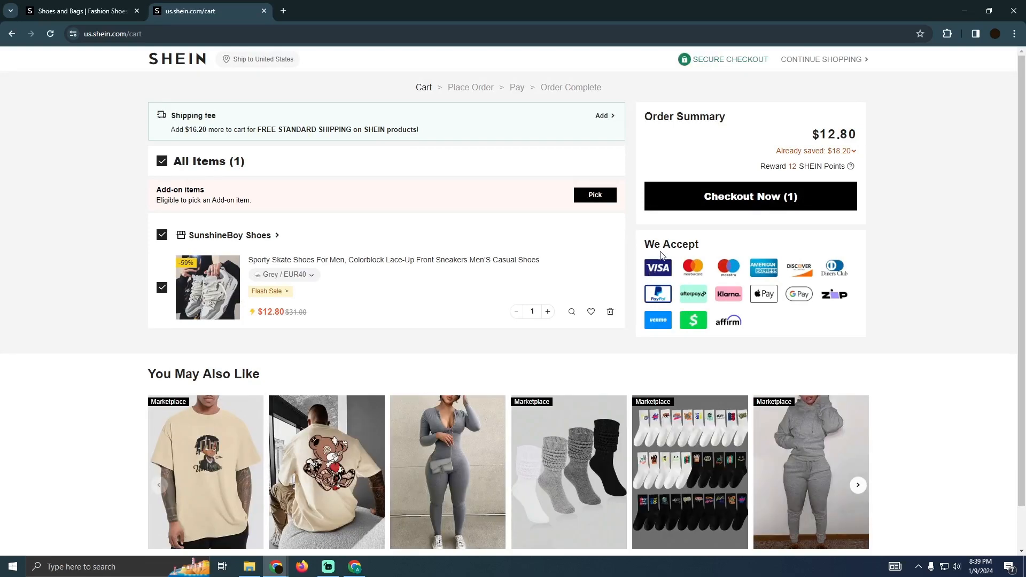
mouse_move(671, 198)
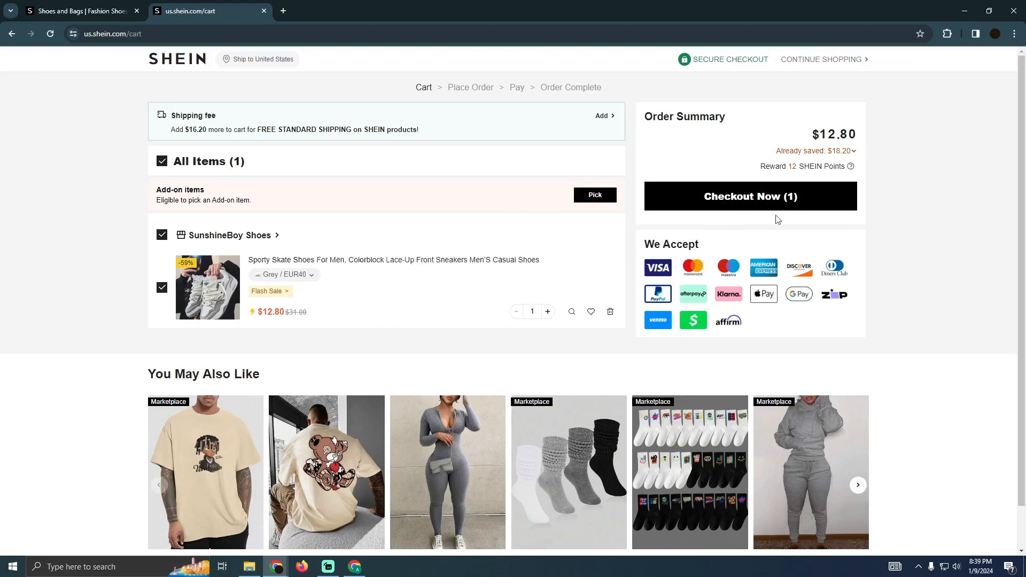
click(750, 196)
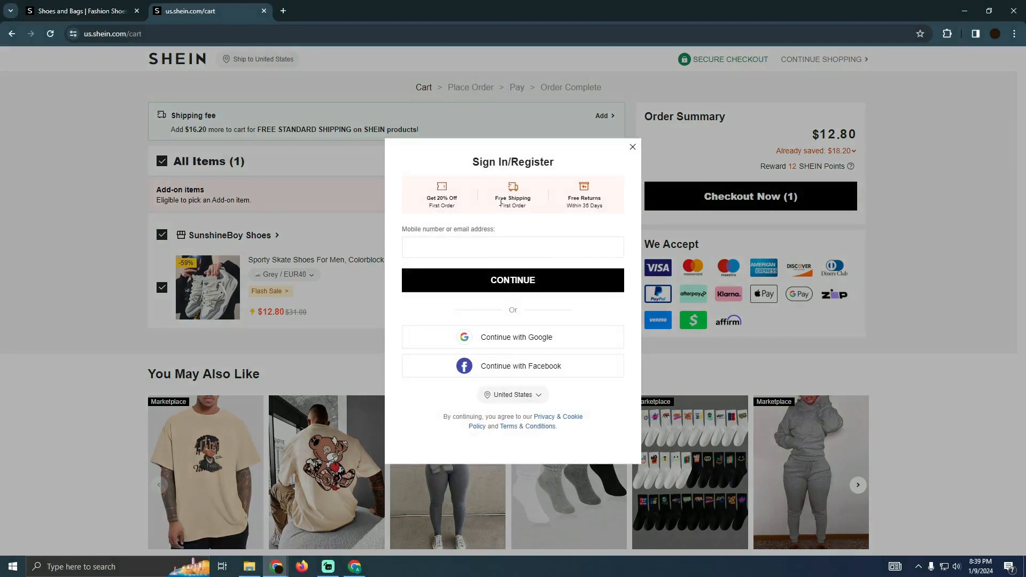
mouse_move(632, 146)
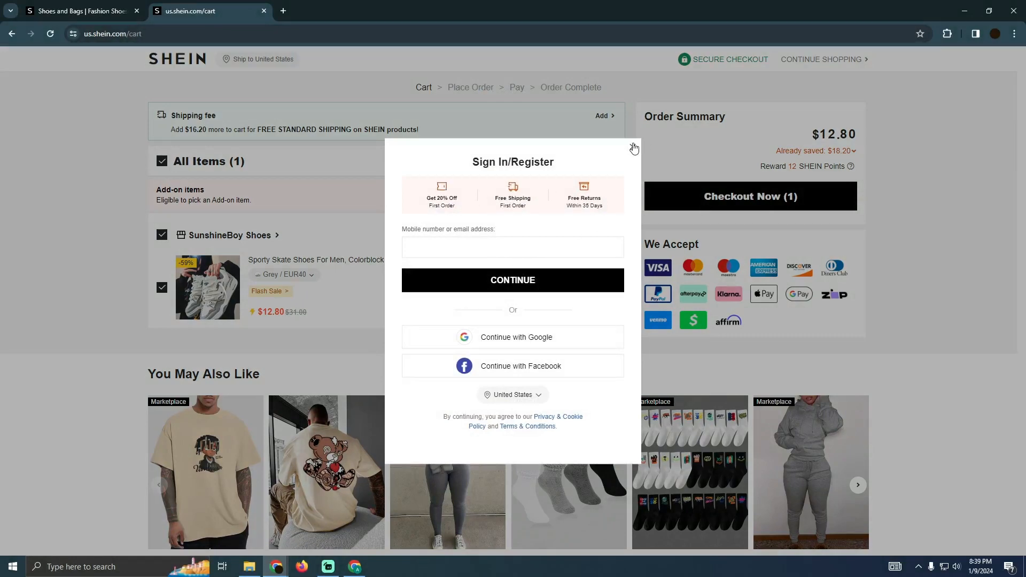
click(633, 148)
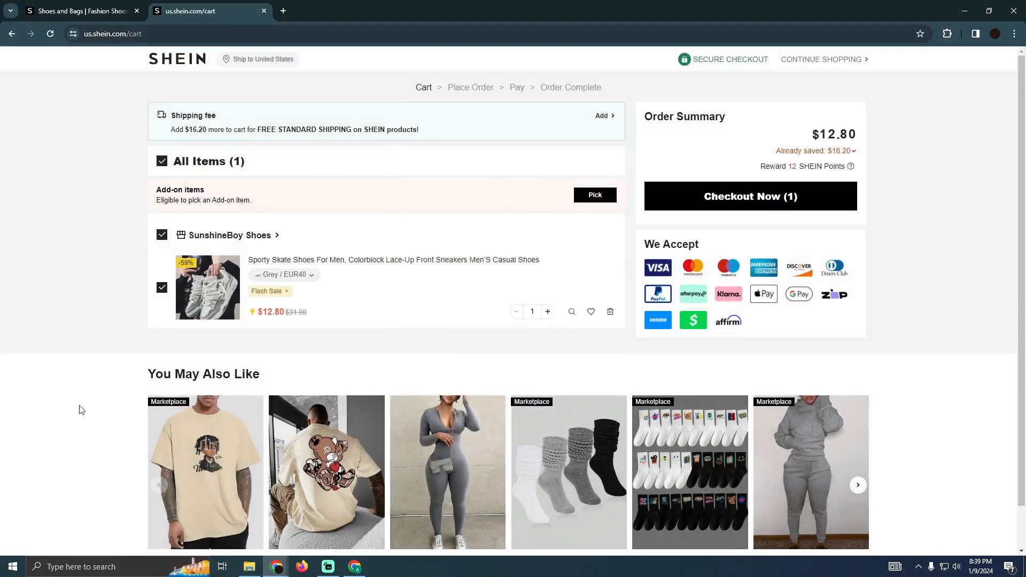
mouse_move(224, 383)
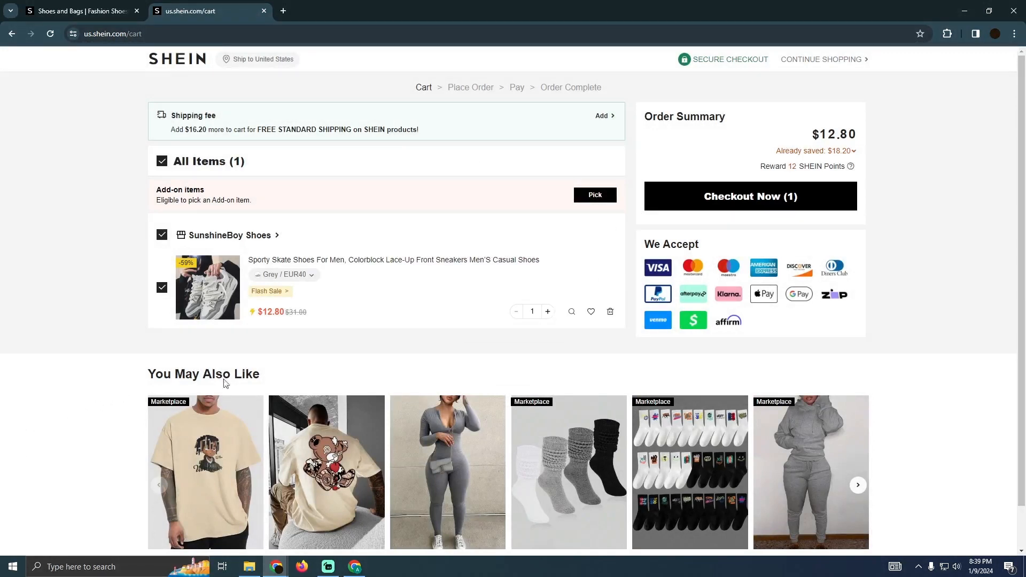
scroll(down, 3)
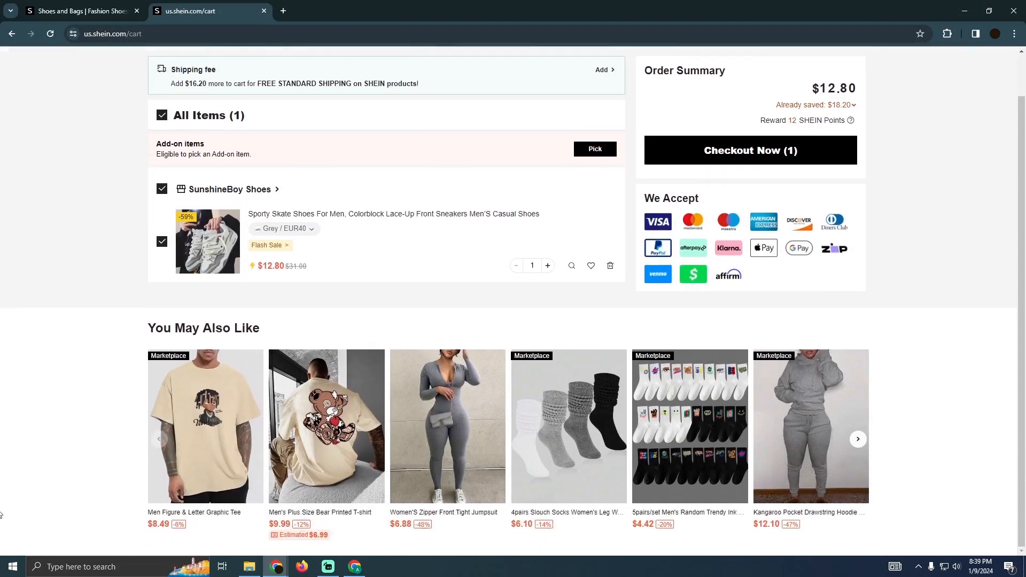